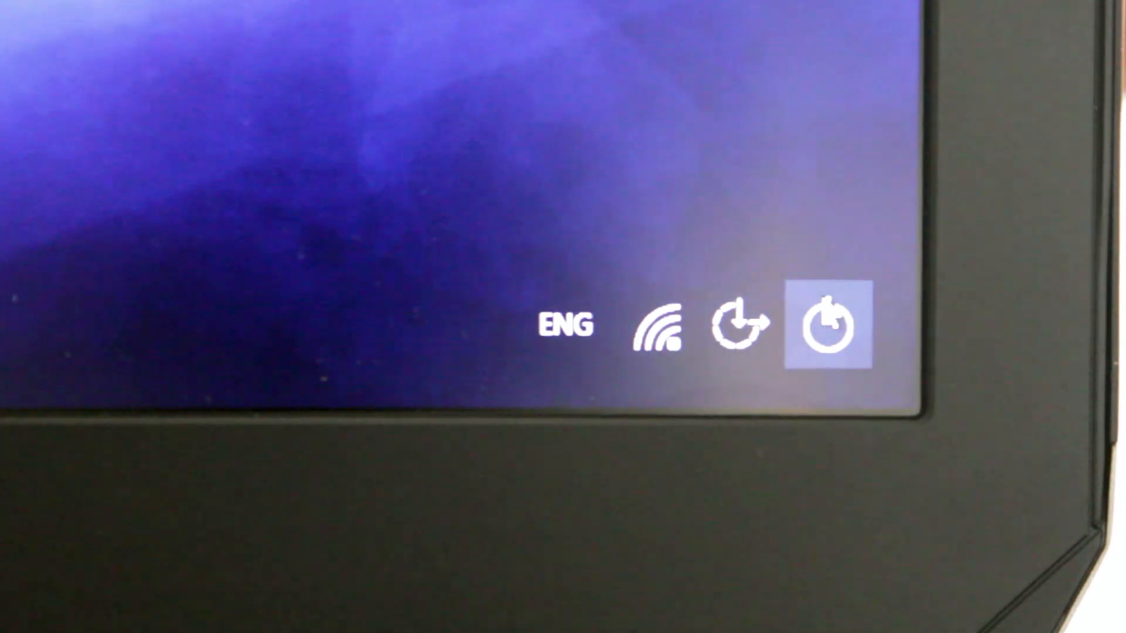
# Shut down the Alienware laptop from the lock screen's power menu
pyautogui.click(827, 327)
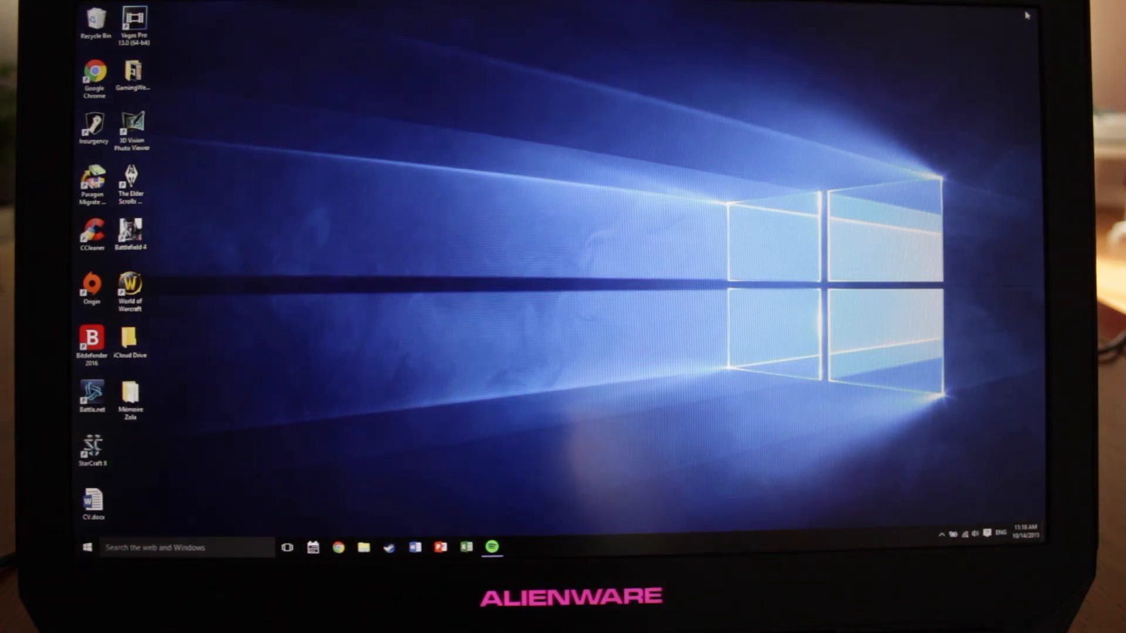
# Launch Google Chrome from the Windows 10 desktop
pyautogui.click(337, 548)
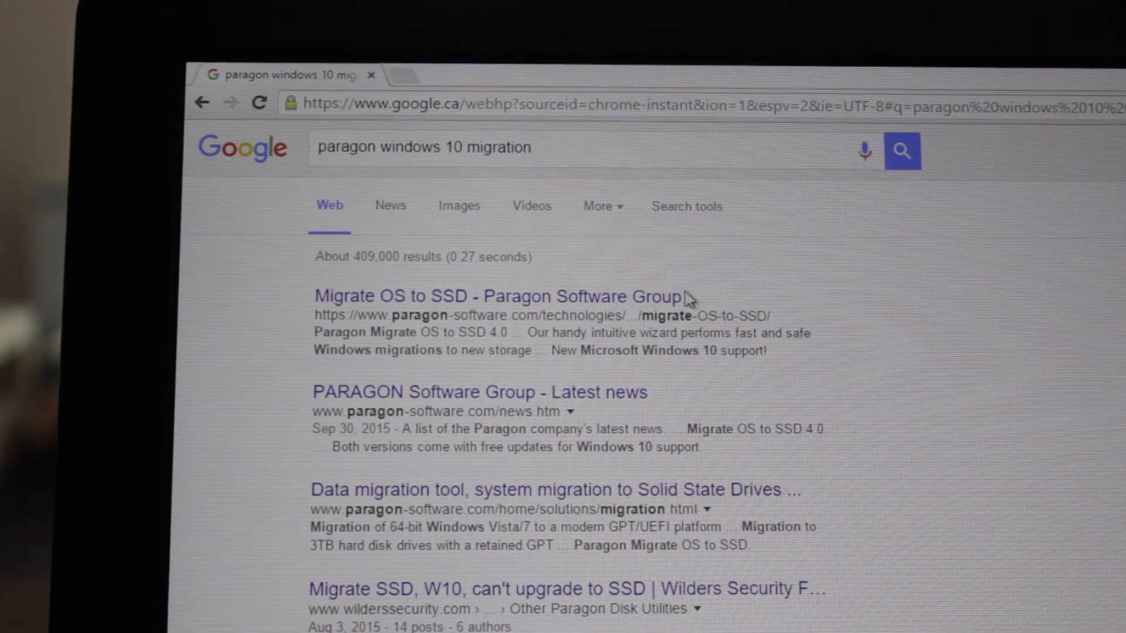
pyautogui.moveTo(632, 316)
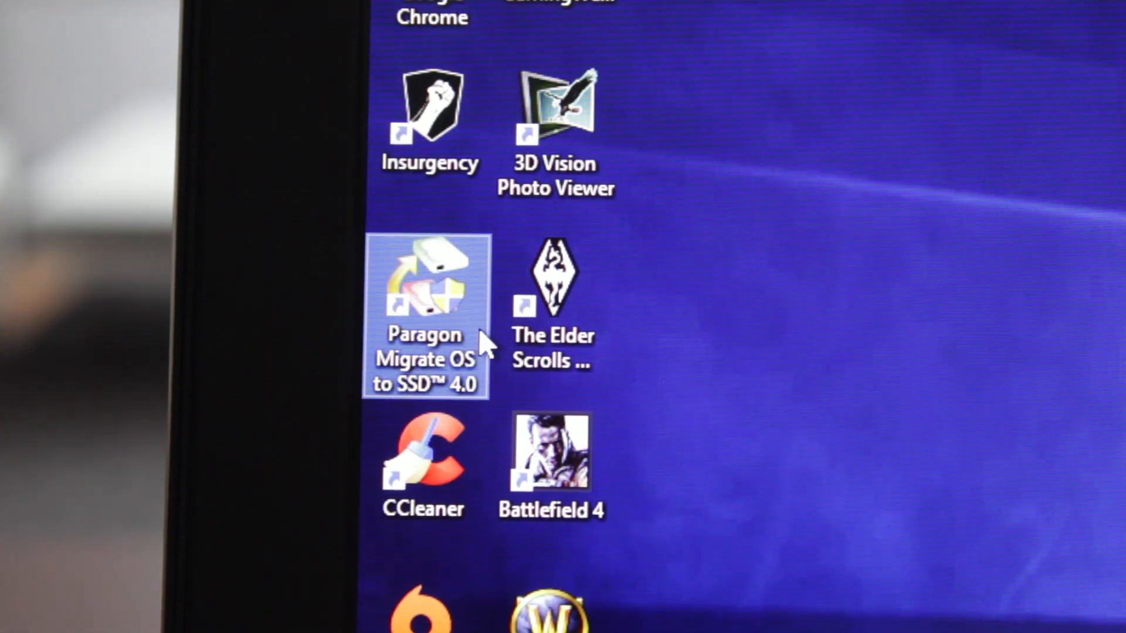
pyautogui.moveTo(473, 341)
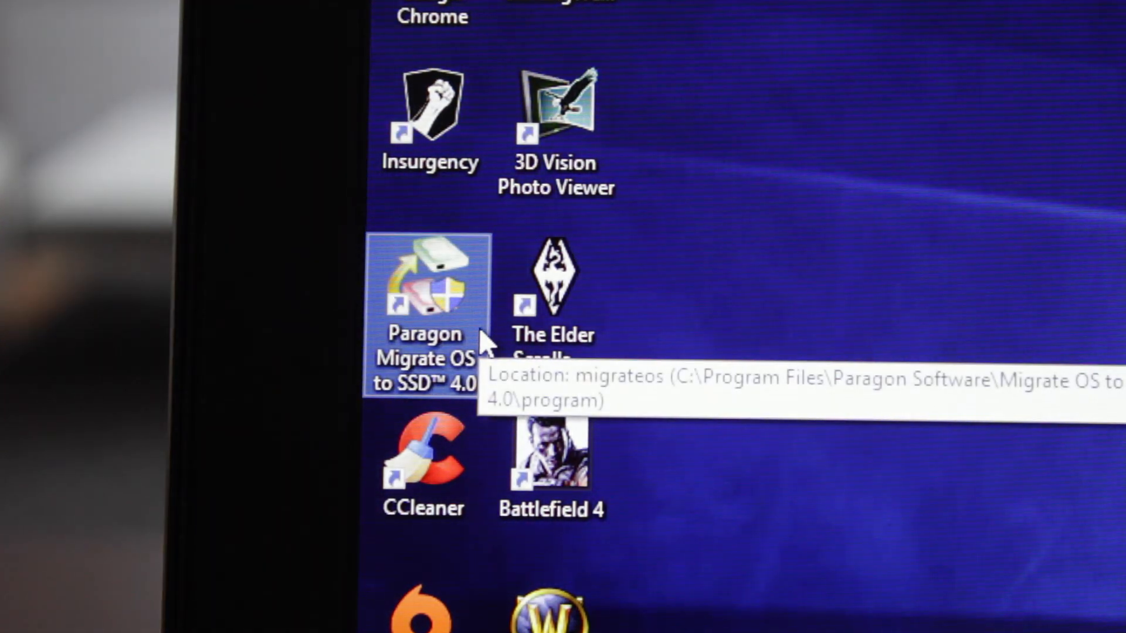
# Launch Paragon Migrate OS to SSD 4.0 from its desktop shortcut
pyautogui.doubleClick(425, 284)
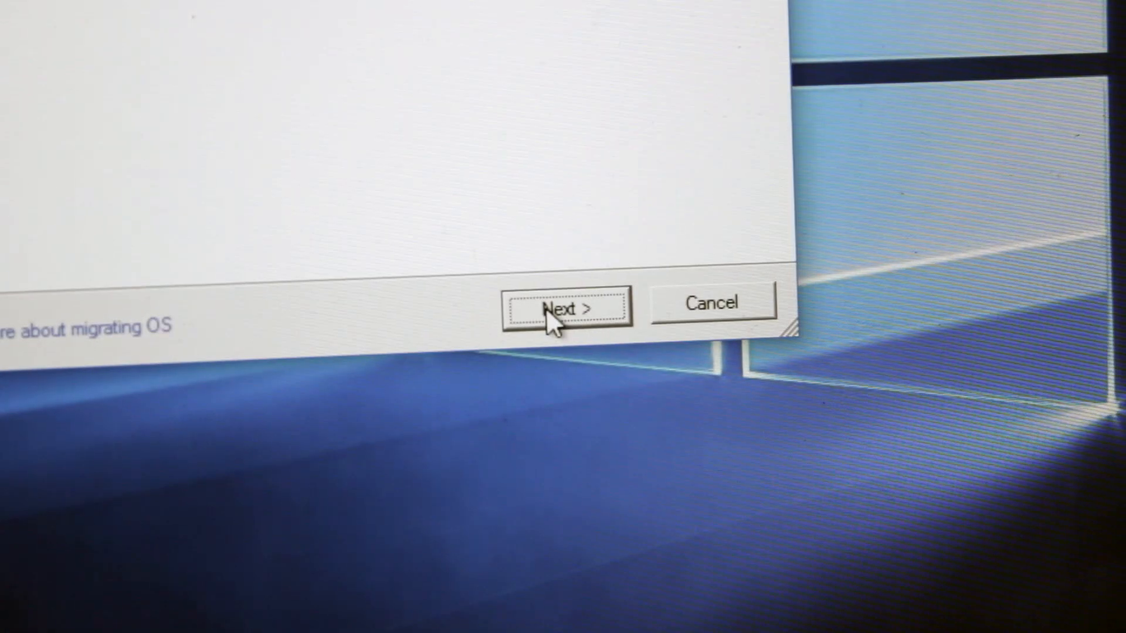
# Advance past the migration wizard's opening page toward copying C: to Disk 1
pyautogui.click(566, 305)
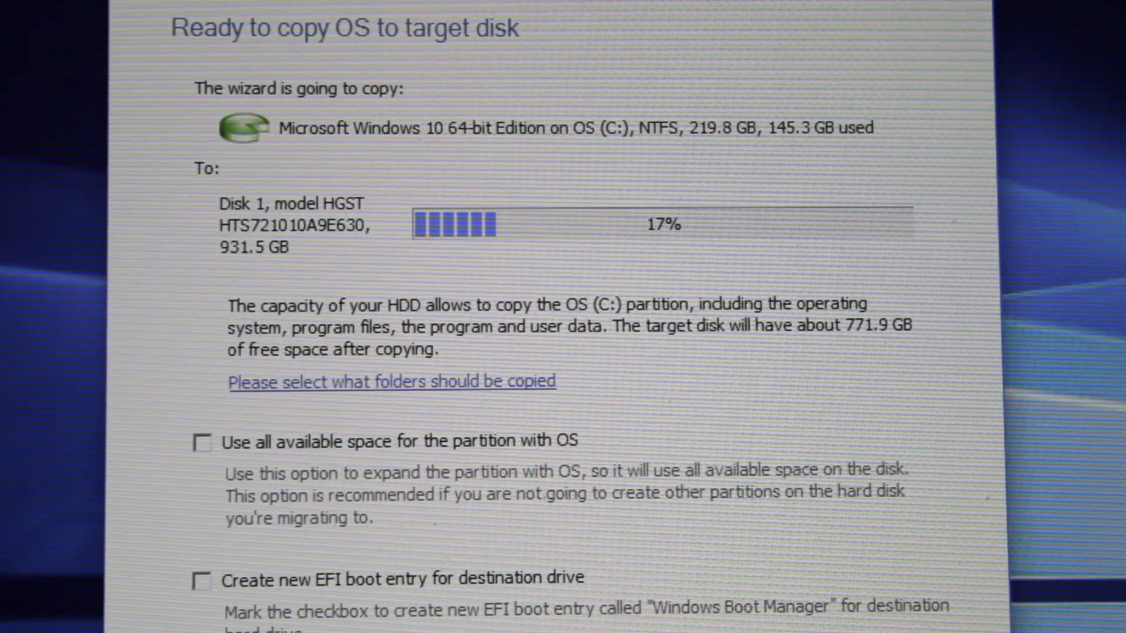
pyautogui.click(327, 400)
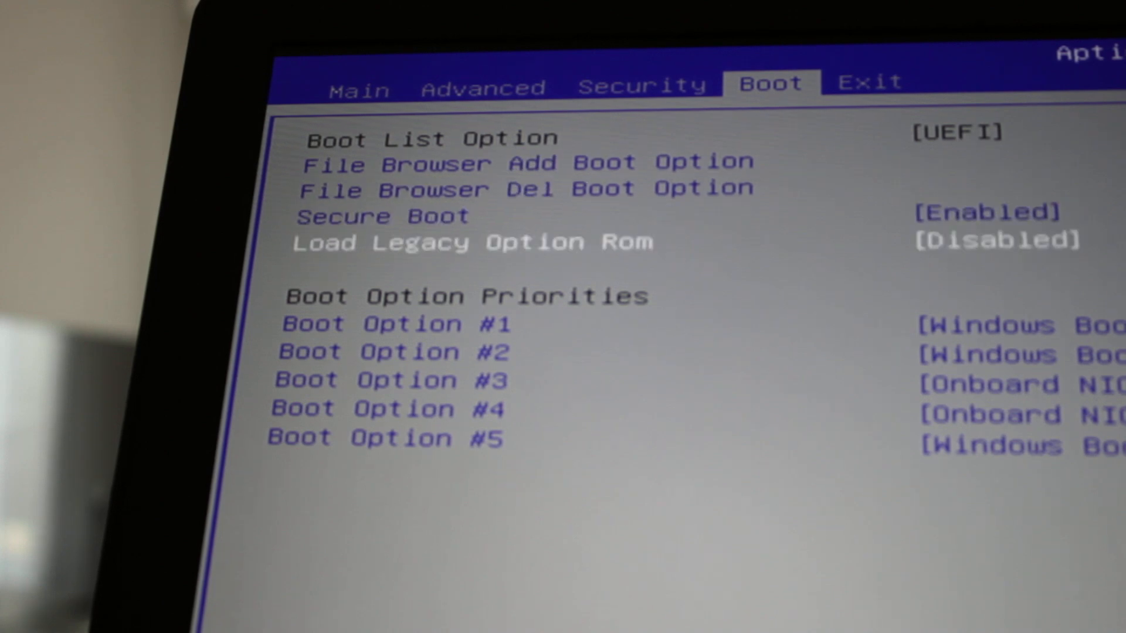
# Set Boot Option #1 to Windows Boot Manager on Disk 0
pyautogui.press('down')
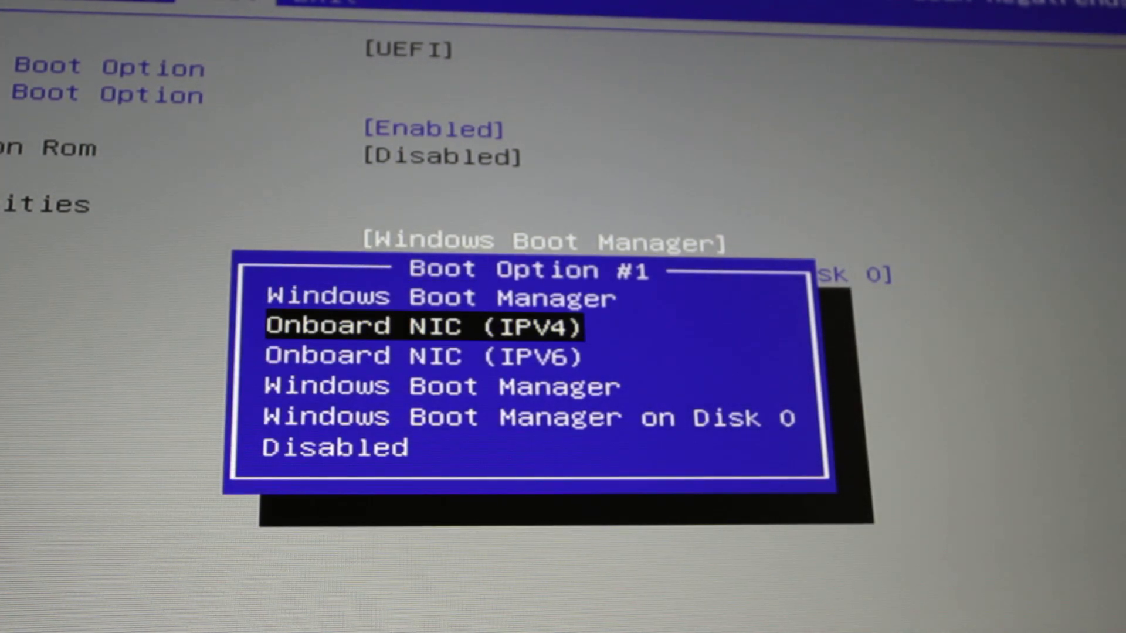
pyautogui.press('down')
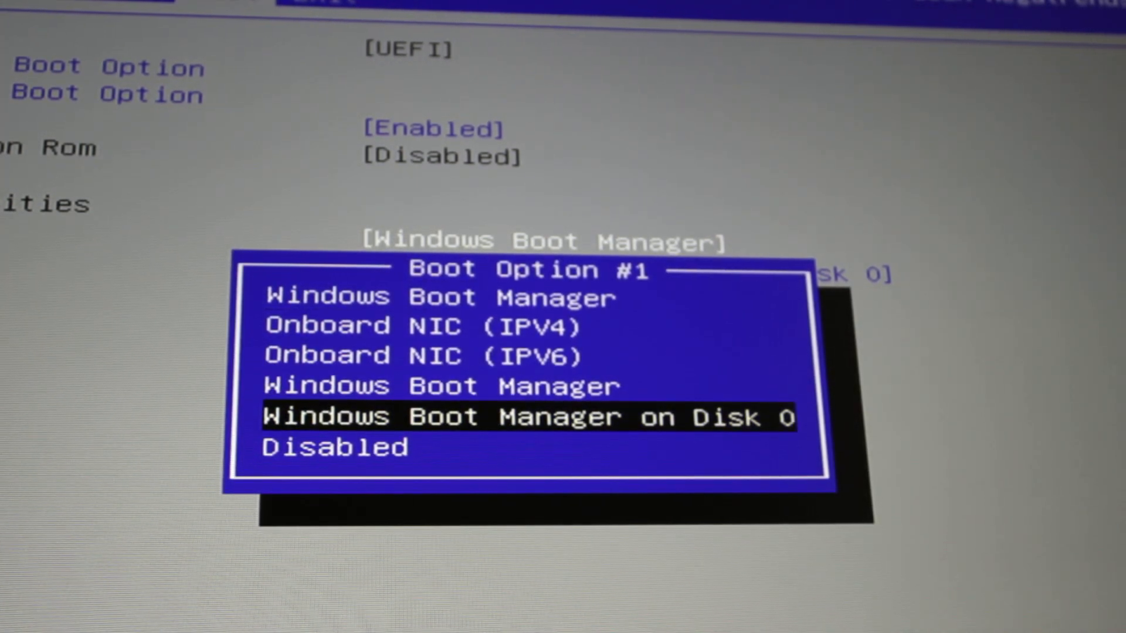
pyautogui.press('enter')
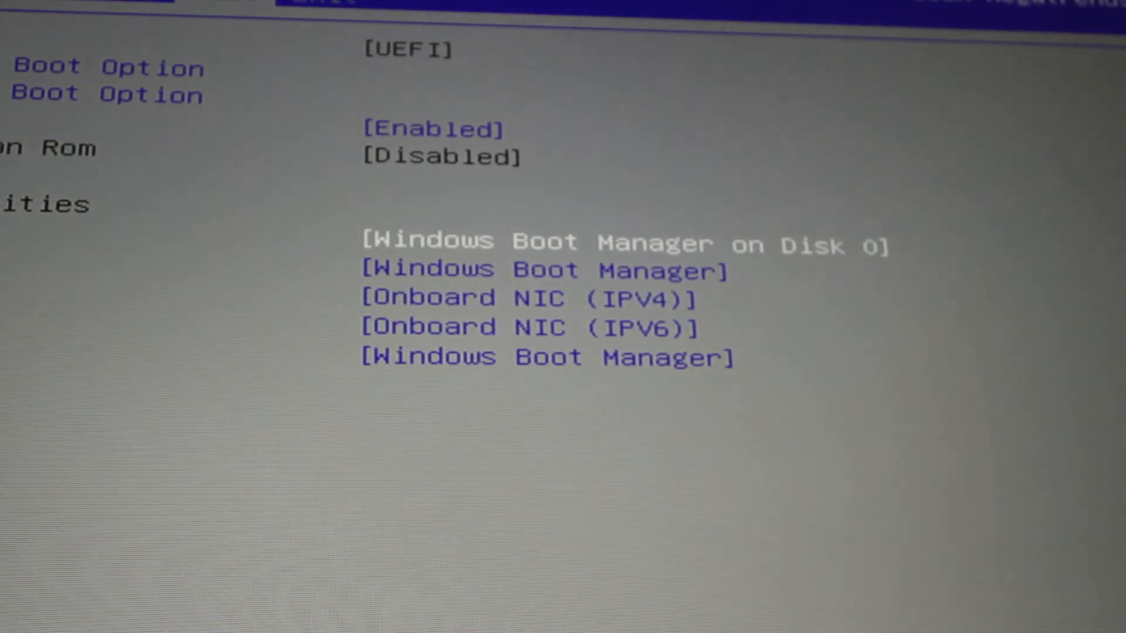